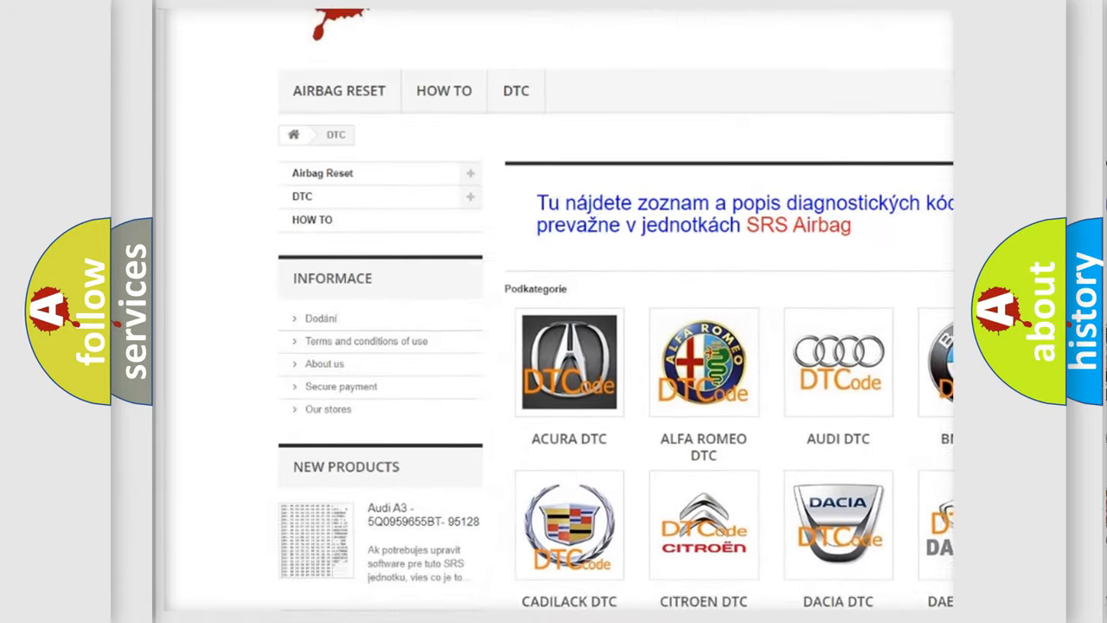
pyautogui.scroll(-3)
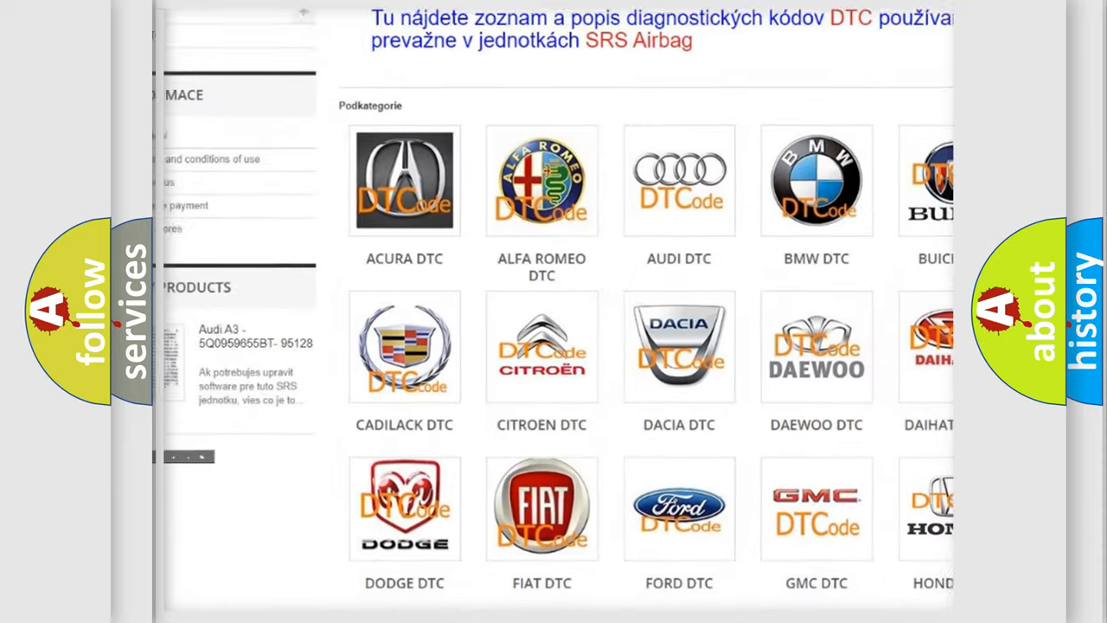
pyautogui.scroll(-3)
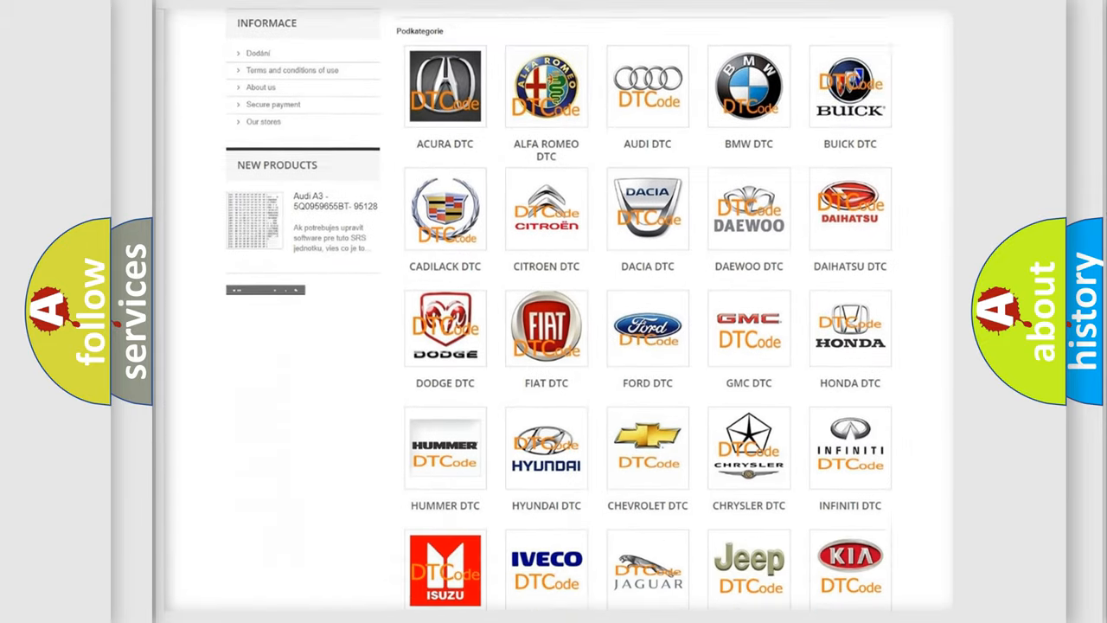
pyautogui.scroll(-3)
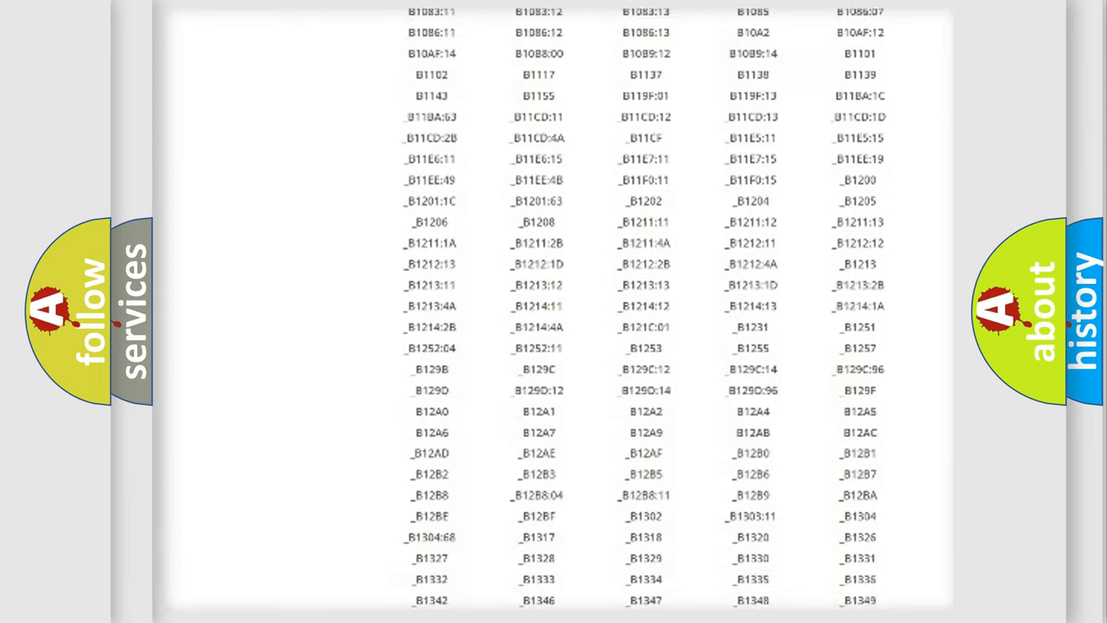
pyautogui.scroll(-3)
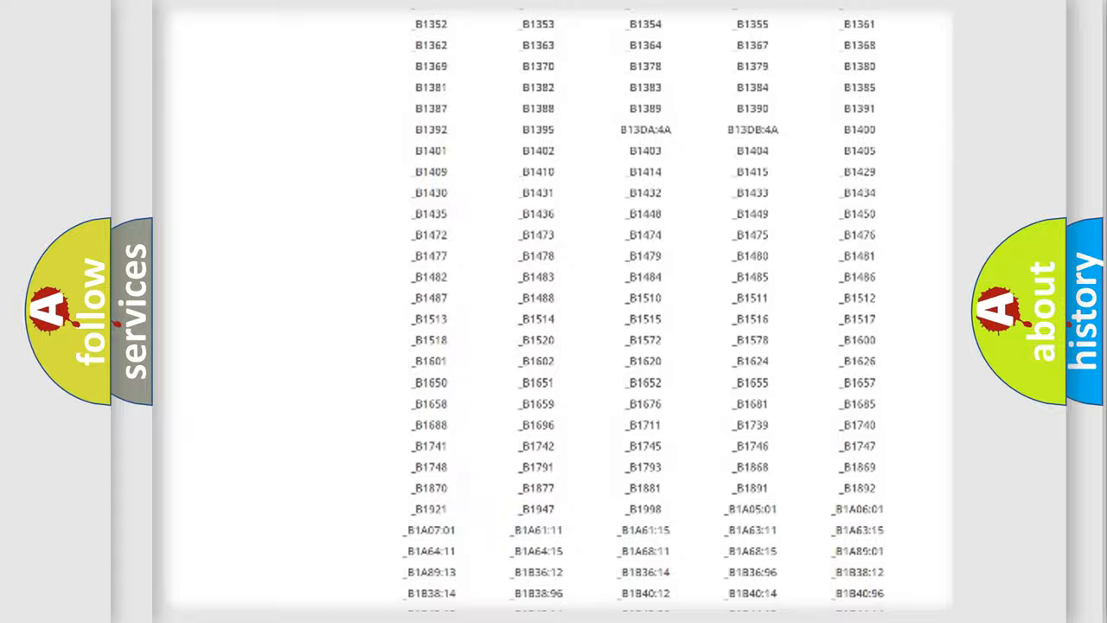